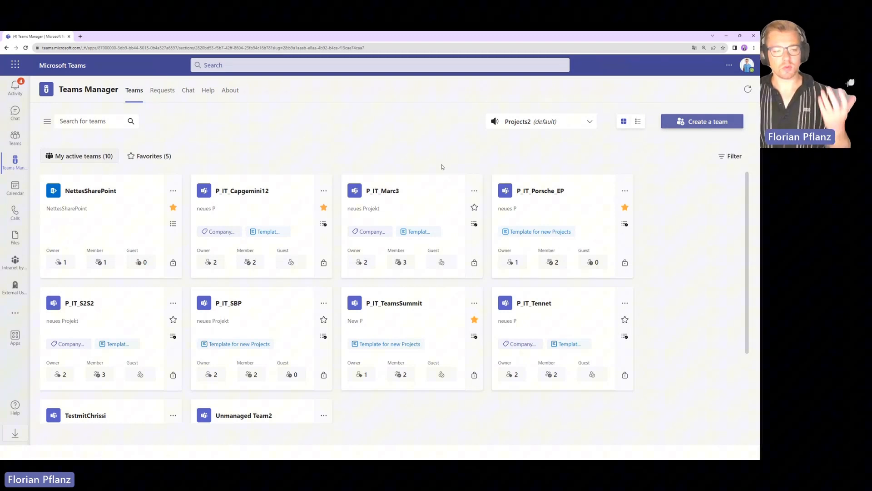
# - Search the app store for 'teams manager', preview the Teams Manager listing, then return to the results
pyautogui.click(15, 336)
pyautogui.write('t')
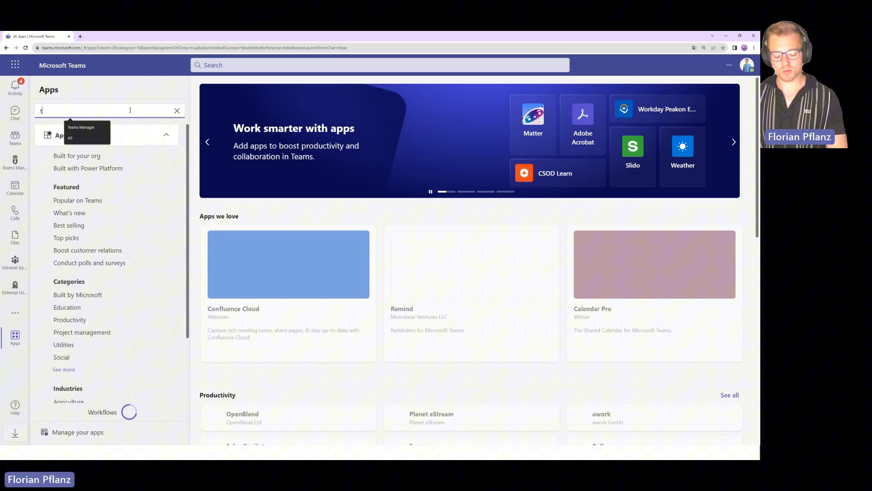
pyautogui.write('eams manager')
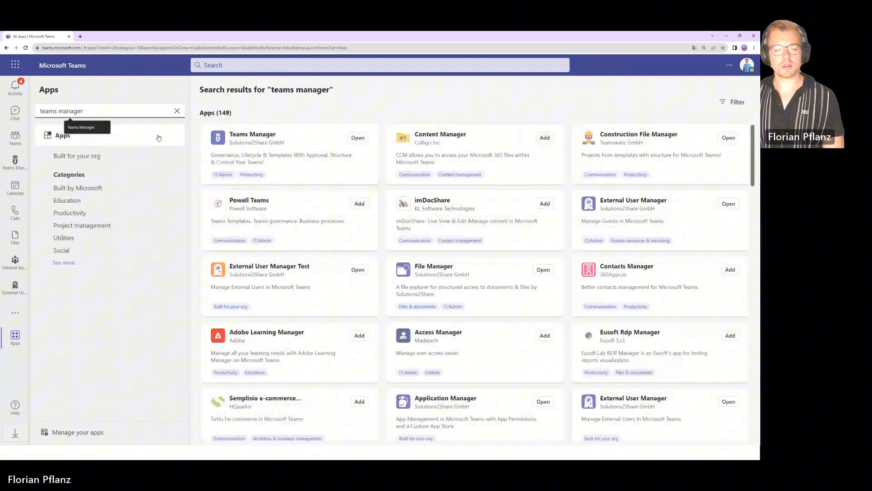
pyautogui.click(251, 137)
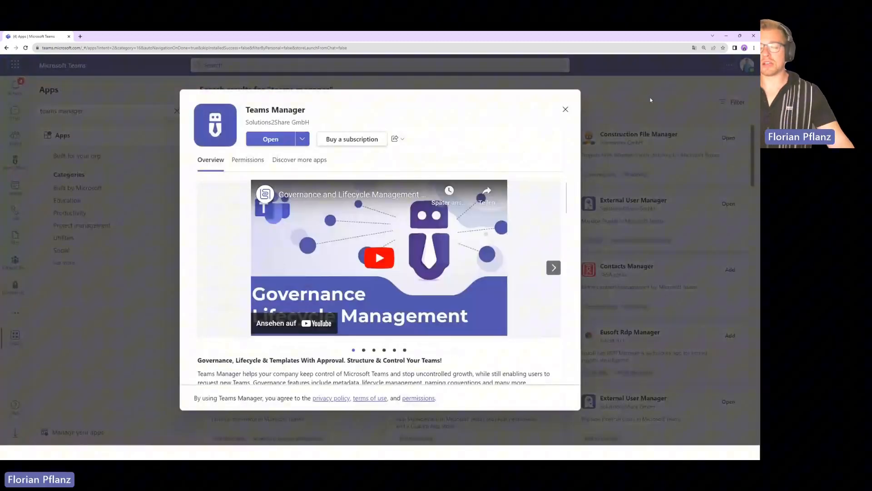
pyautogui.click(565, 109)
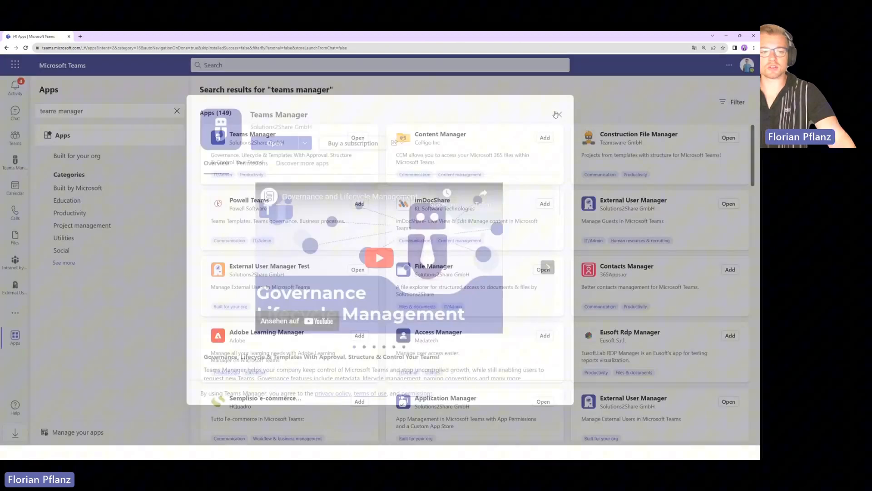
pyautogui.click(556, 115)
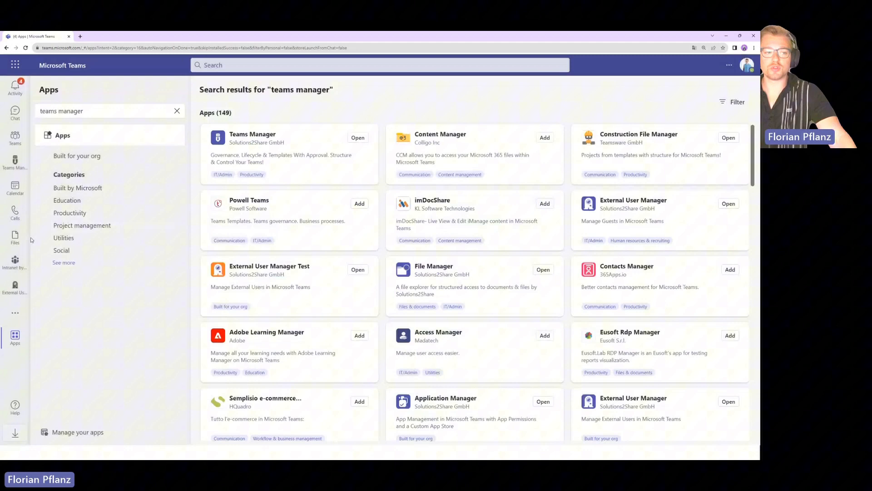
pyautogui.click(357, 138)
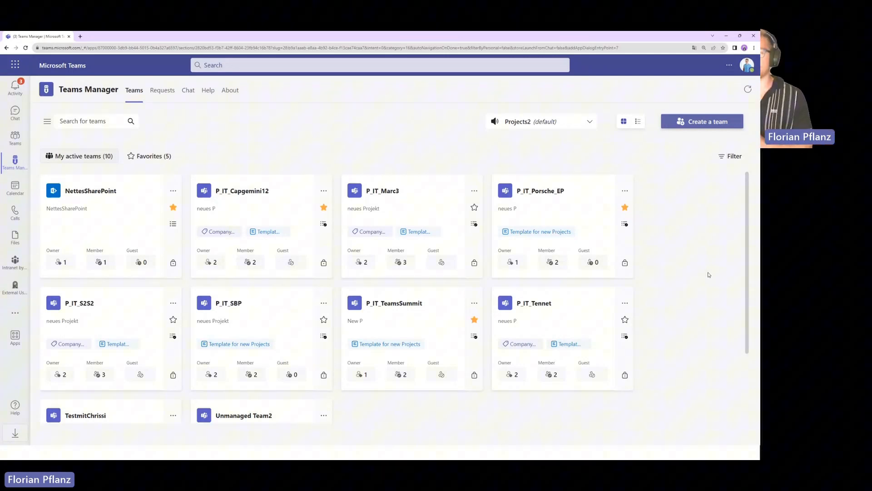
pyautogui.moveTo(344, 265)
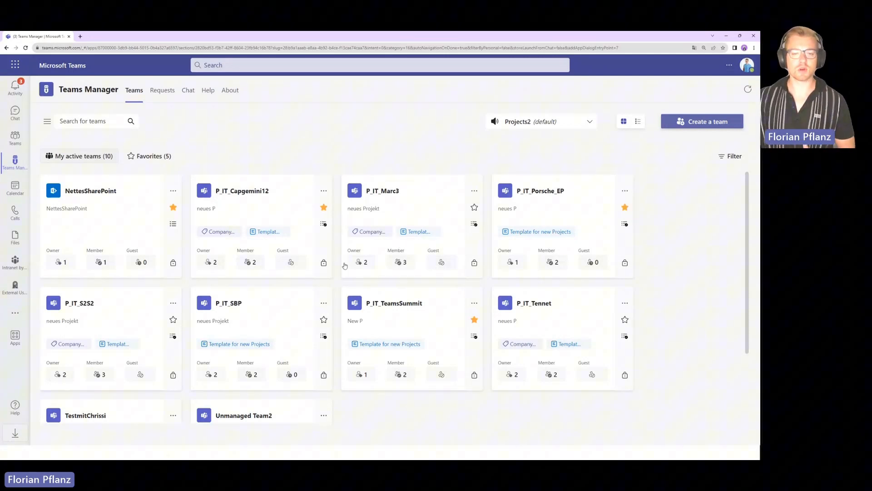
pyautogui.moveTo(485, 167)
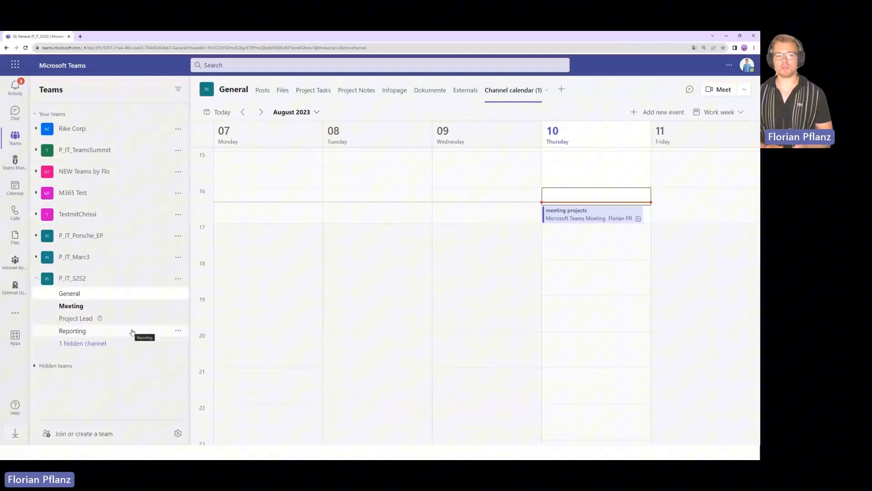
pyautogui.moveTo(142, 132)
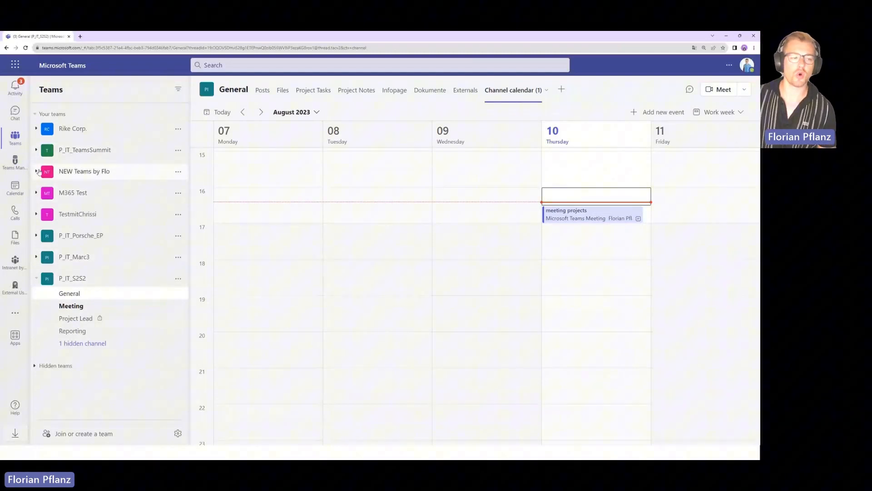
# - Return to the Teams Manager dashboard showing the ten active team cards
pyautogui.click(69, 185)
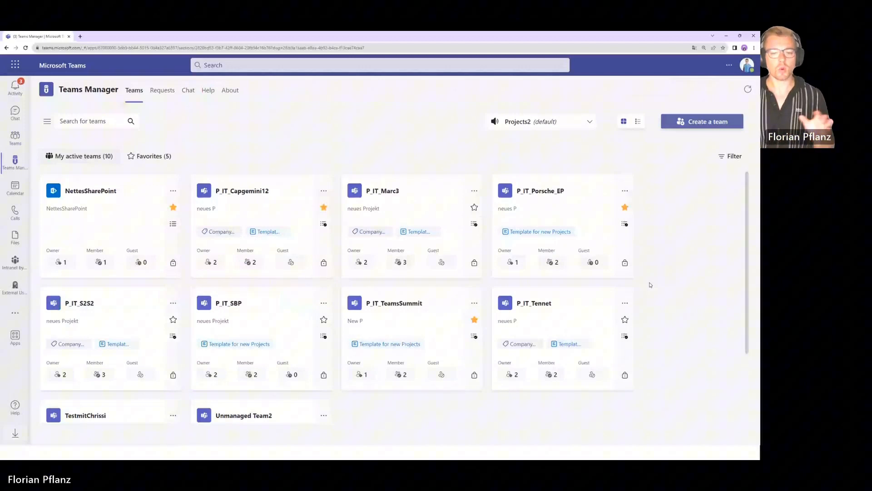
pyautogui.moveTo(375, 272)
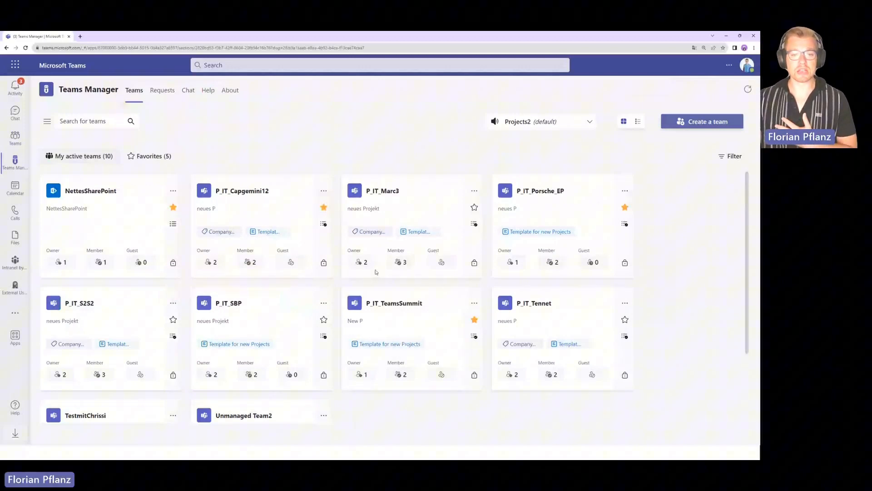
pyautogui.moveTo(165, 176)
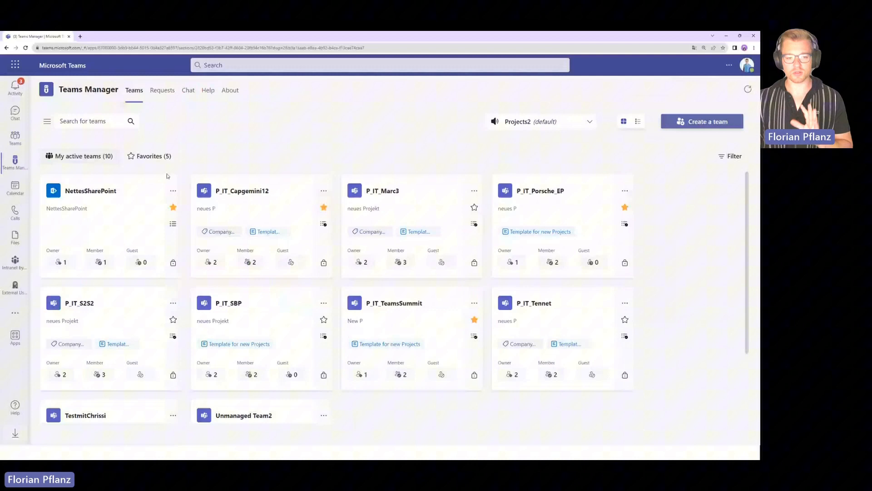
pyautogui.moveTo(538, 212)
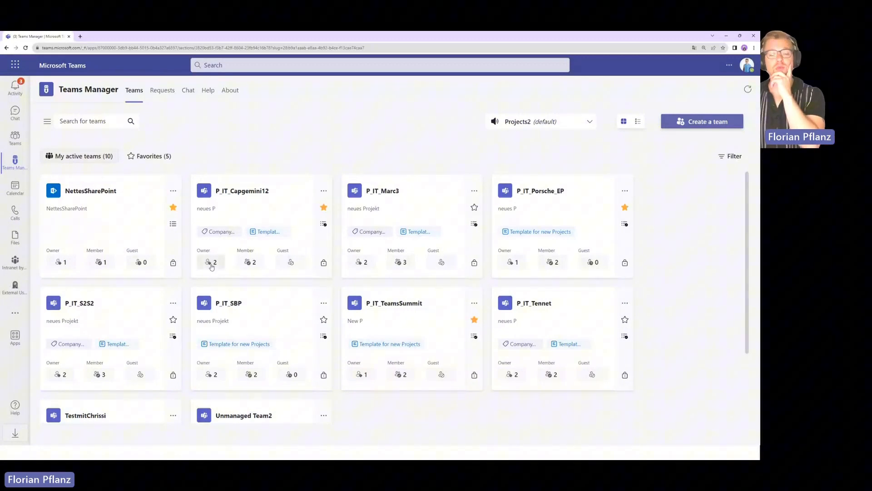
# - Add Alex Wilber as a third owner of P_IT_Capgemini12 from its card's owner list
pyautogui.click(210, 261)
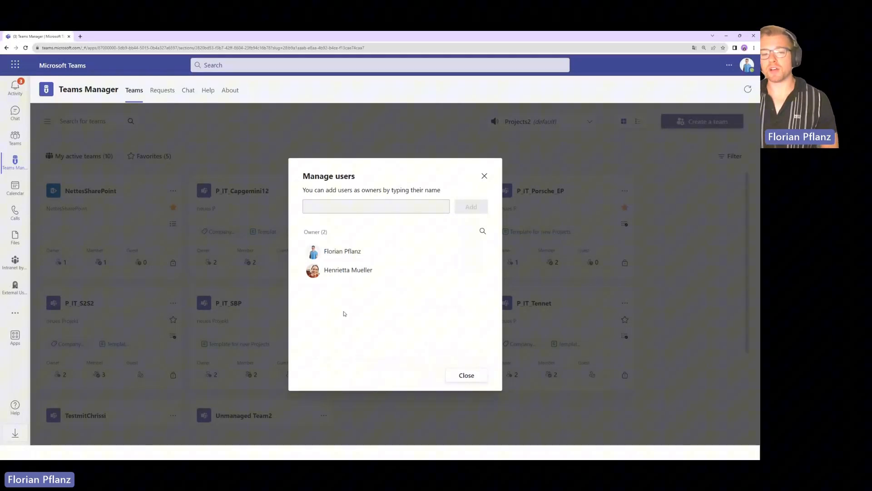
pyautogui.click(376, 206)
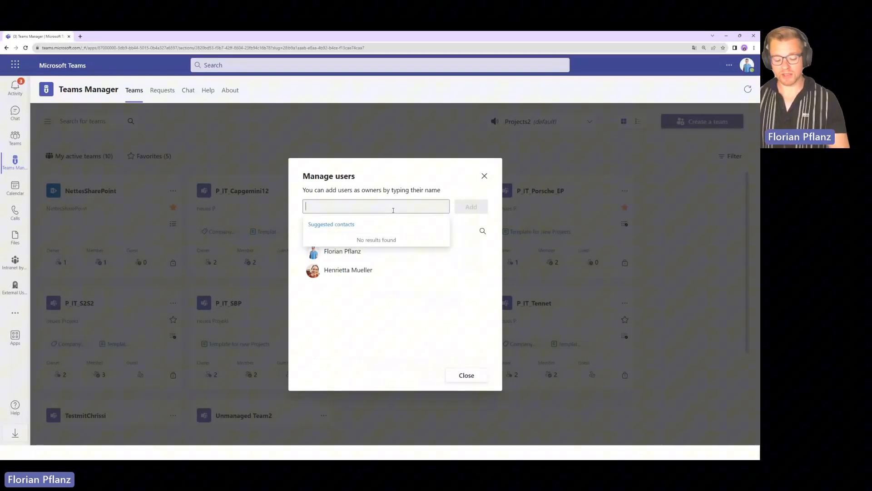
pyautogui.write('Alex Wilber')
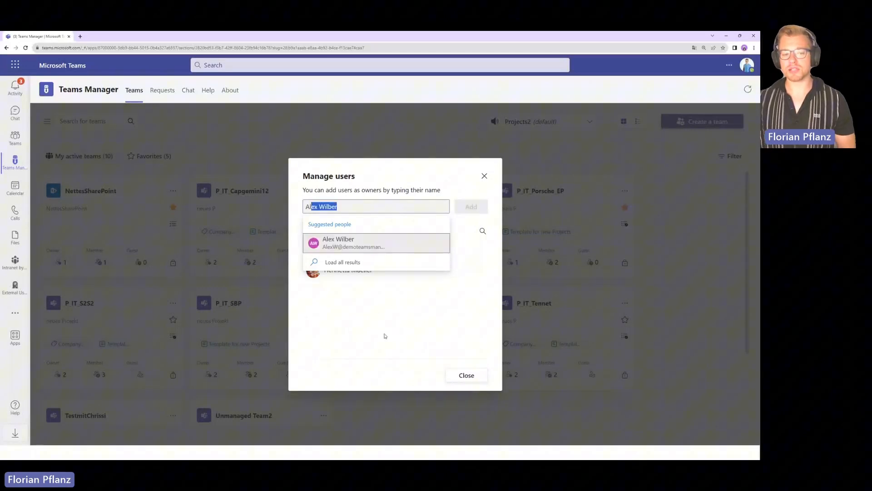
pyautogui.click(338, 243)
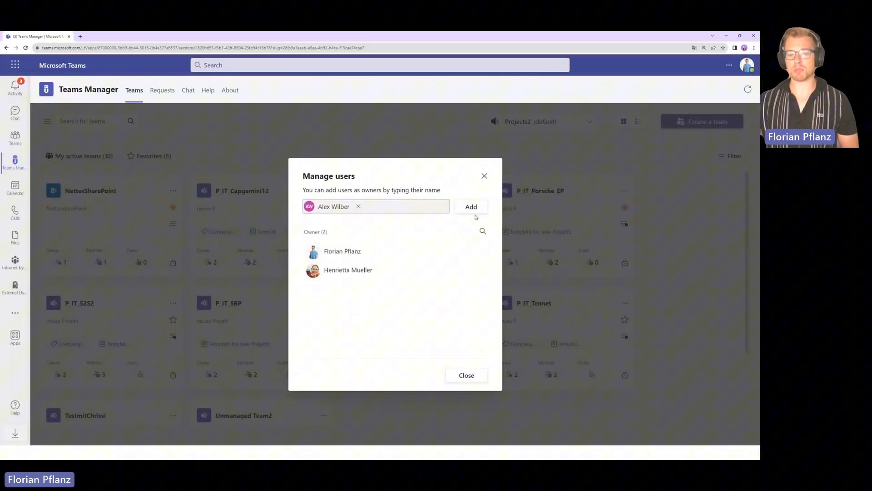
pyautogui.click(471, 206)
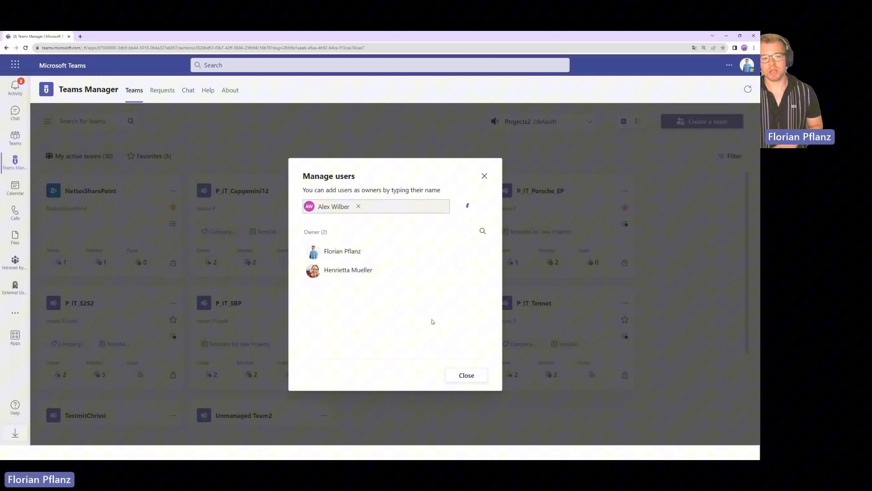
pyautogui.click(466, 374)
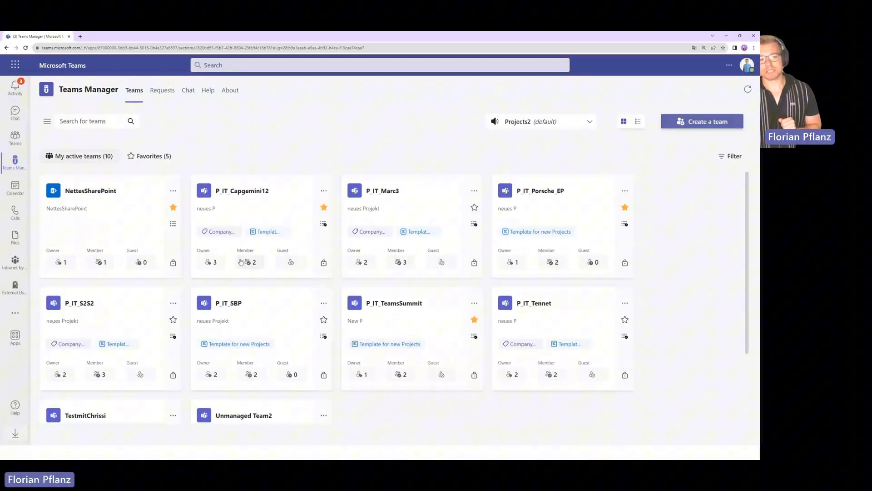
pyautogui.click(245, 261)
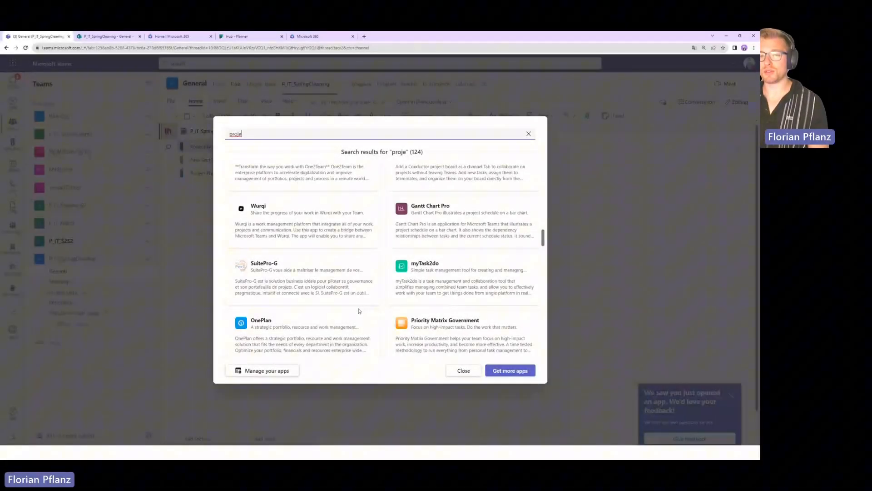
# - Browse the app results and close the add-a-tab dialog, leaving the Project Notes notebook visible
pyautogui.scroll(-3)
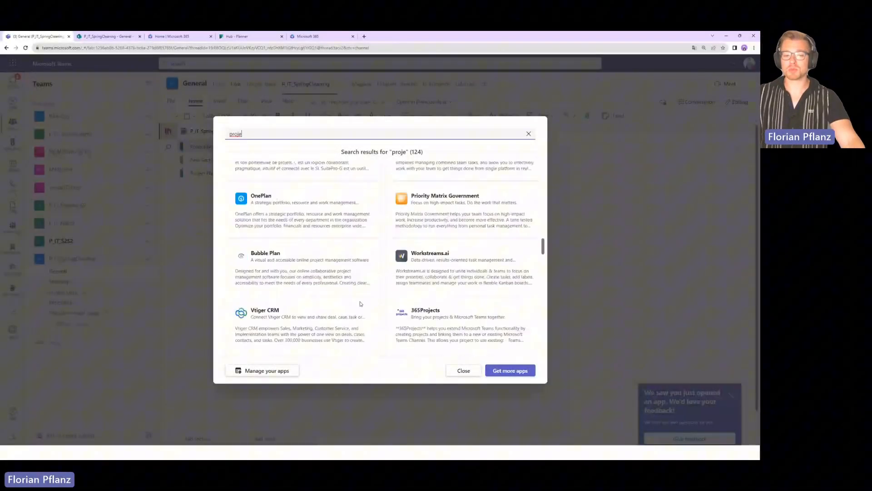
pyautogui.scroll(-3)
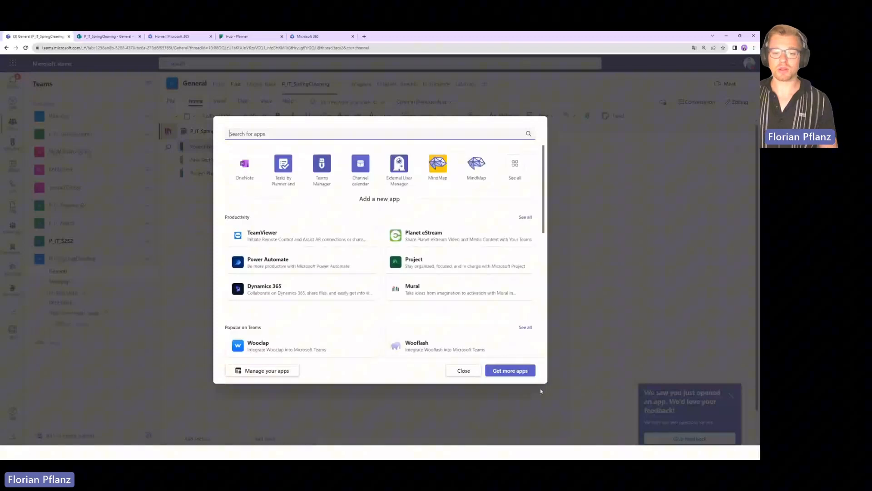
pyautogui.click(463, 370)
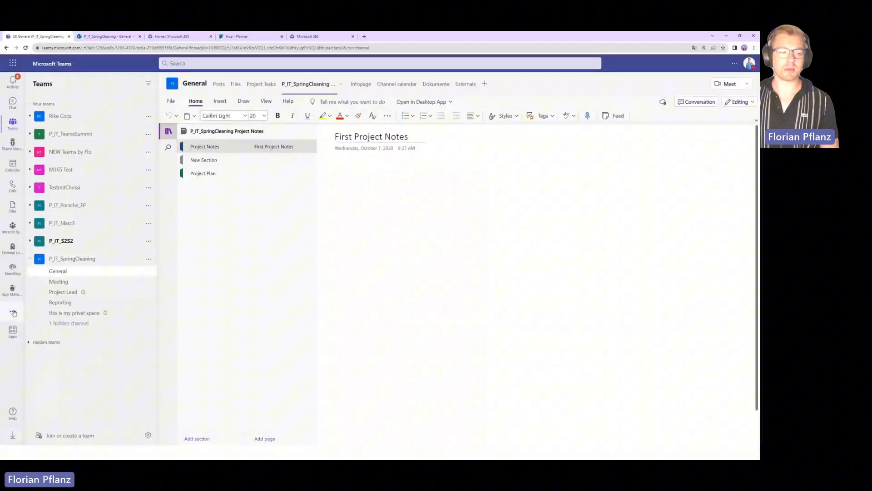
# - From More apps, get more apps and search the store for 'teams manager'
pyautogui.click(11, 329)
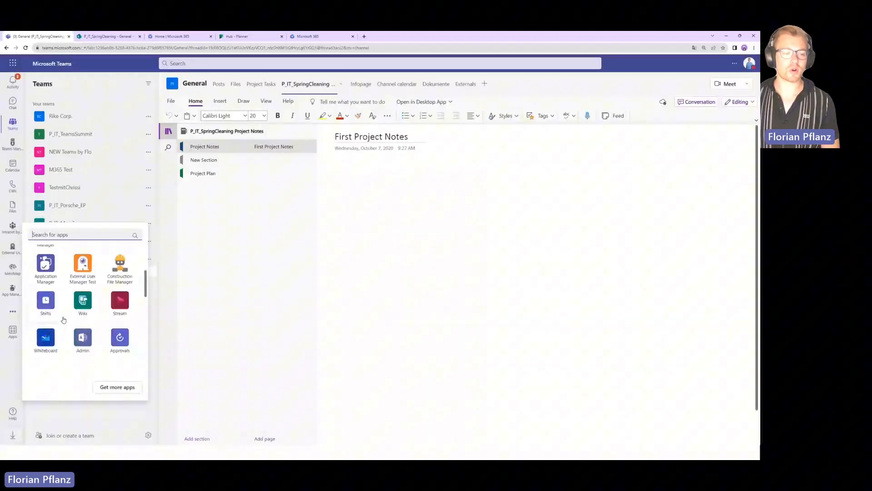
pyautogui.click(117, 387)
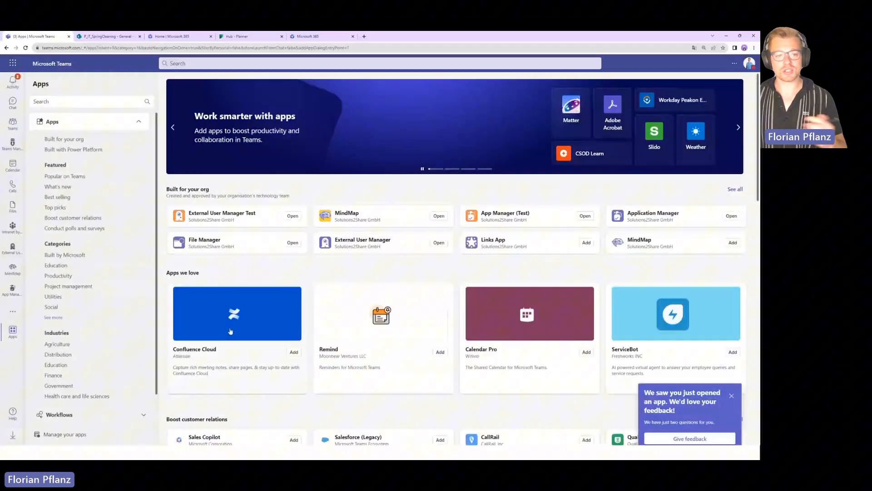
pyautogui.write('t')
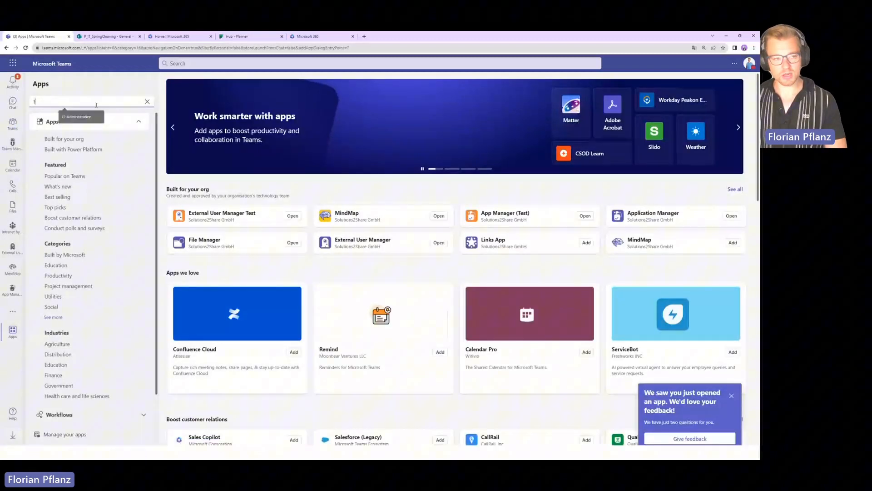
pyautogui.write('teams manager')
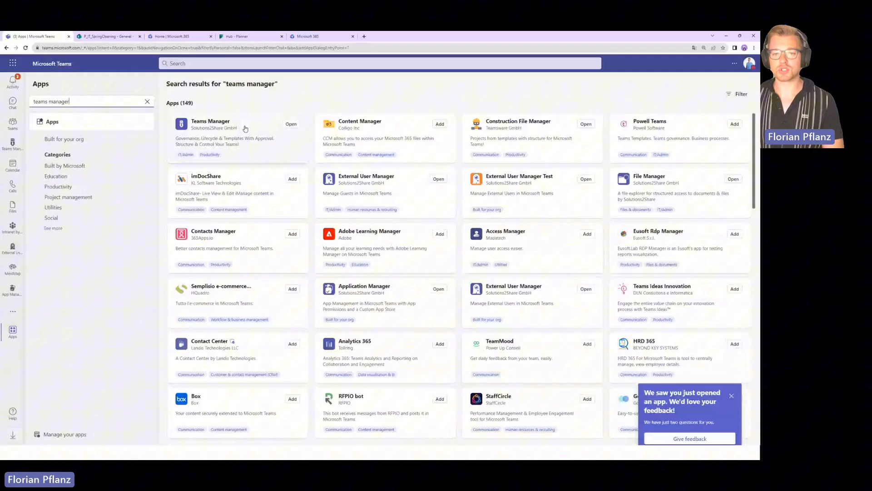